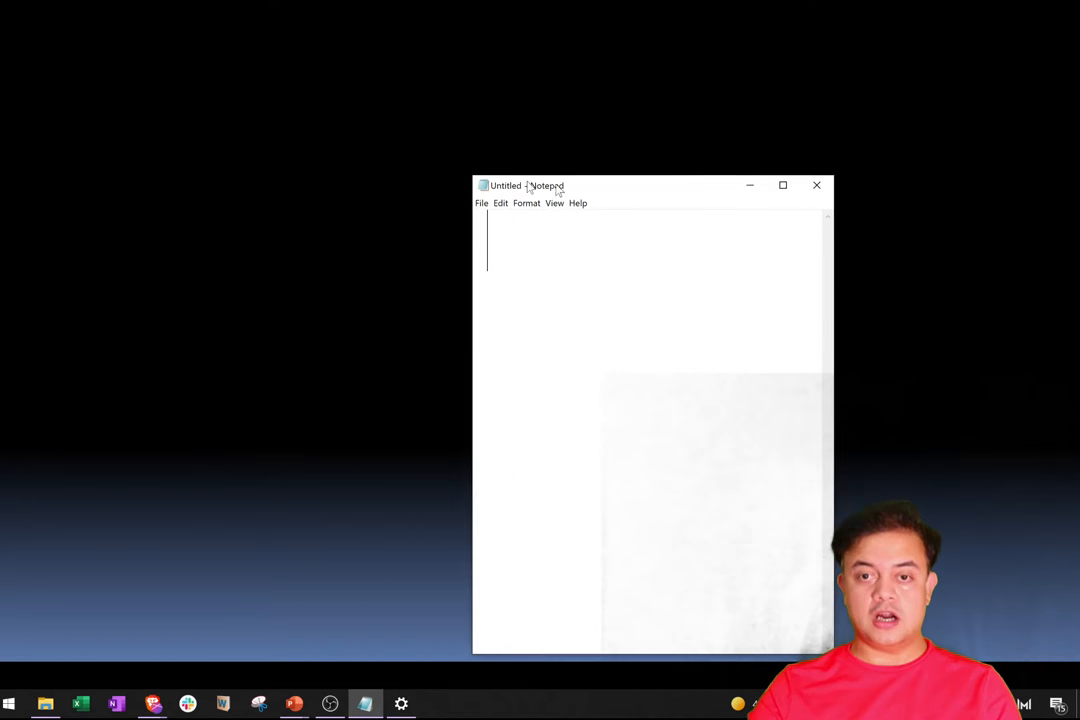
Move the untitled Notepad window toward screen centre and bring up the Start app list.
left_click_drag(530, 184, 410, 180)
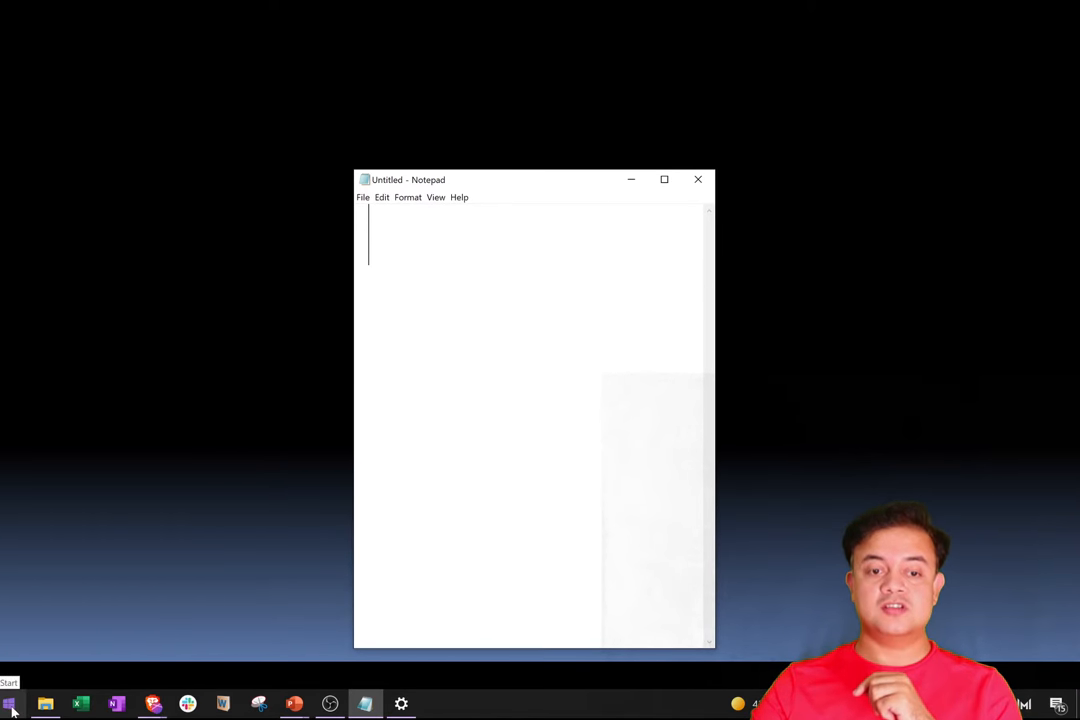
left_click(12, 704)
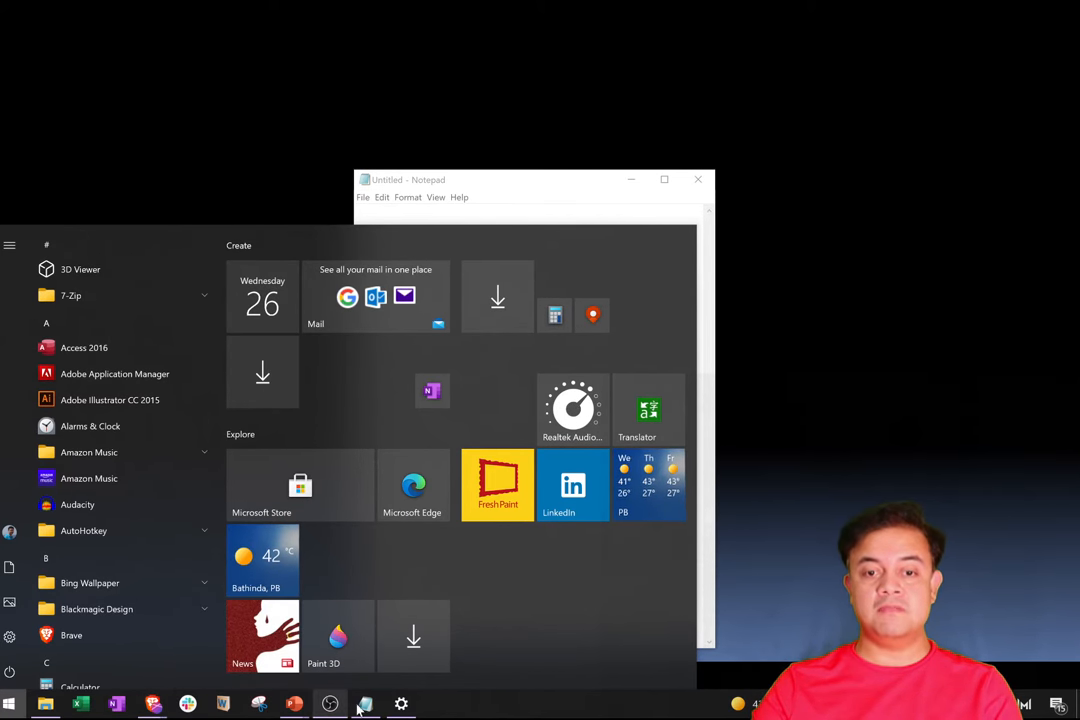
Go into Settings and leave the taskbar options with the touch keyboard button shown.
left_click(400, 704)
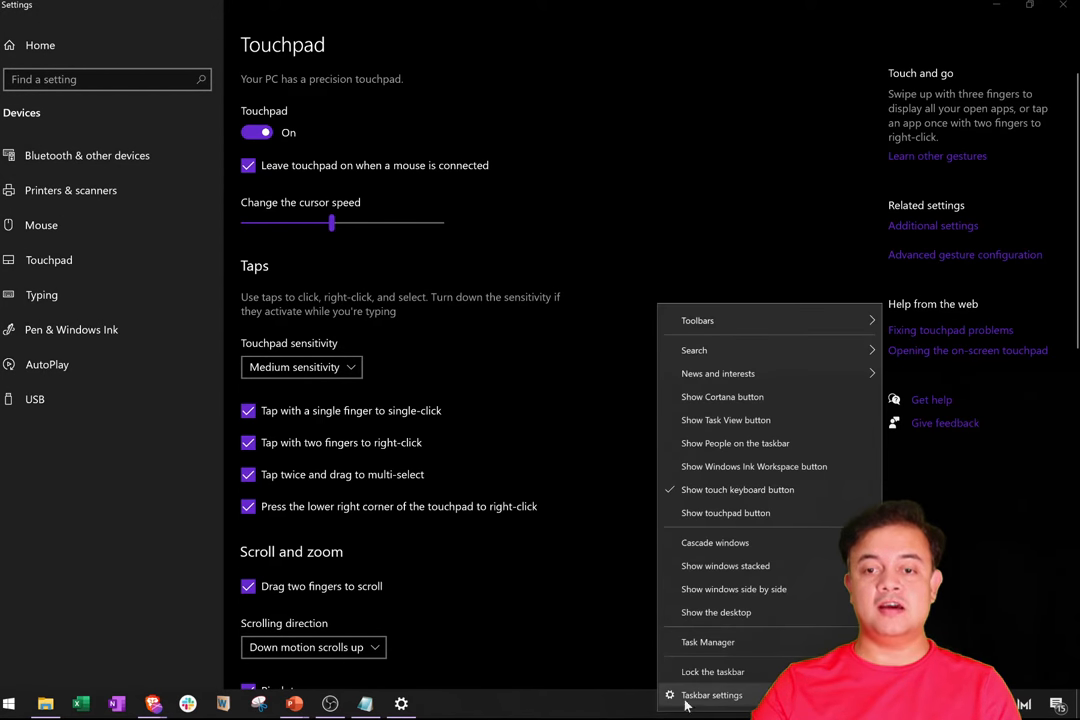
mouse_move(768, 320)
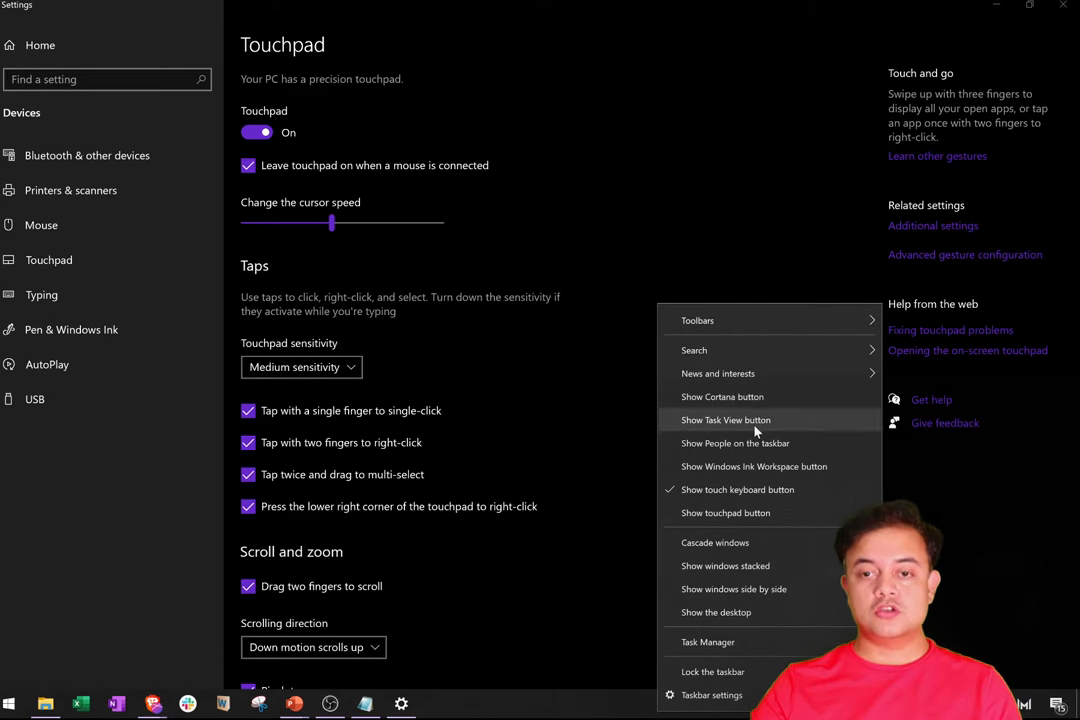
mouse_move(744, 496)
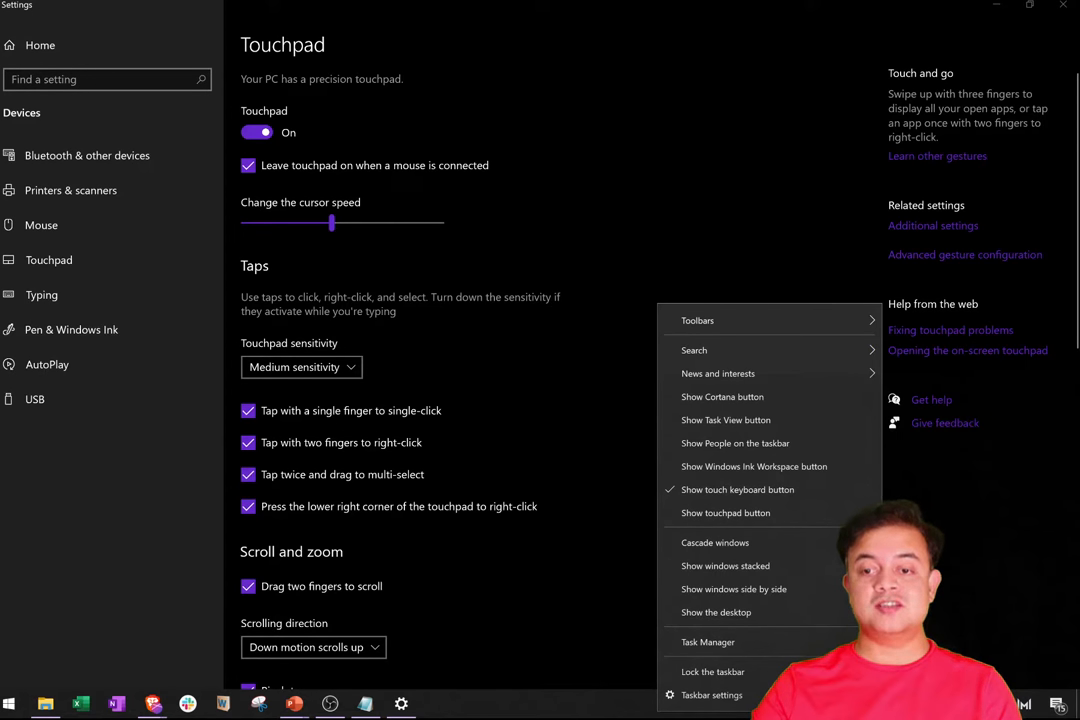
left_click(764, 400)
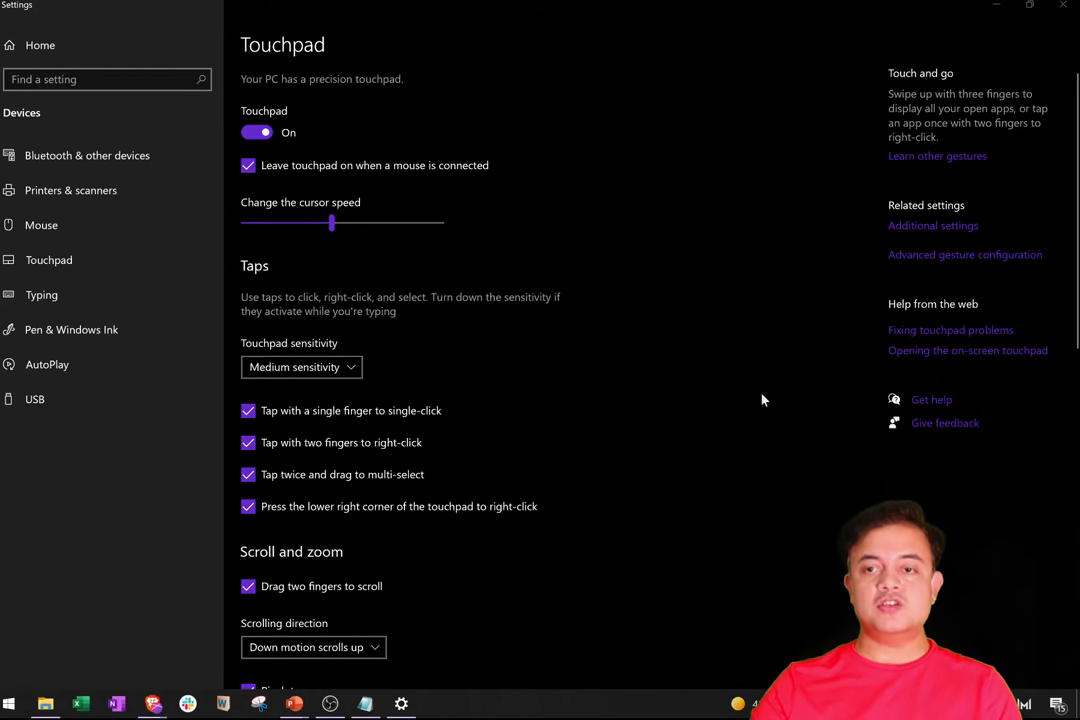
Bring the blank untitled Notepad note back to the front.
left_click(364, 704)
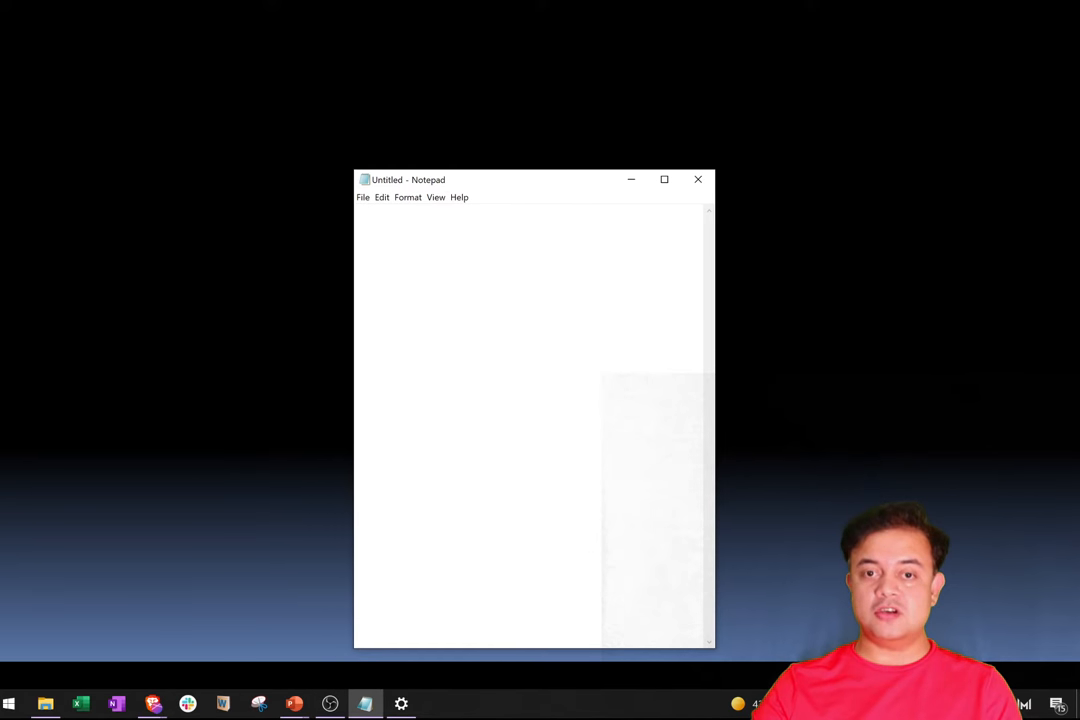
mouse_move(740, 512)
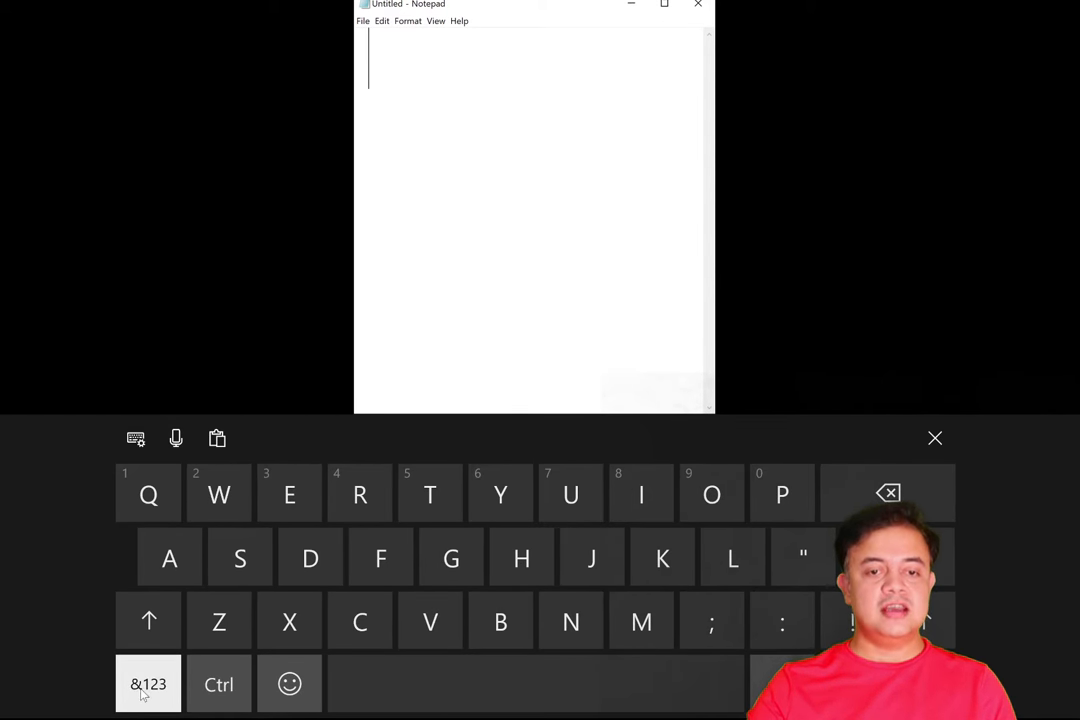
Switch to the &123 layout and show the recently used ₹ and § symbols panel.
left_click(148, 684)
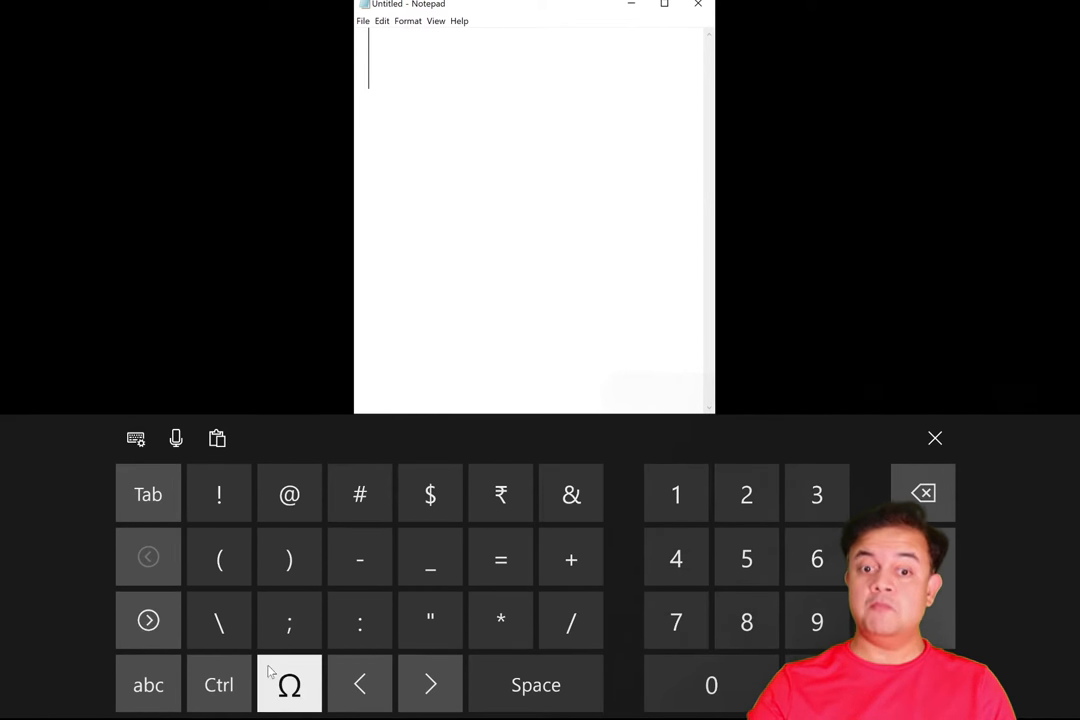
left_click(288, 684)
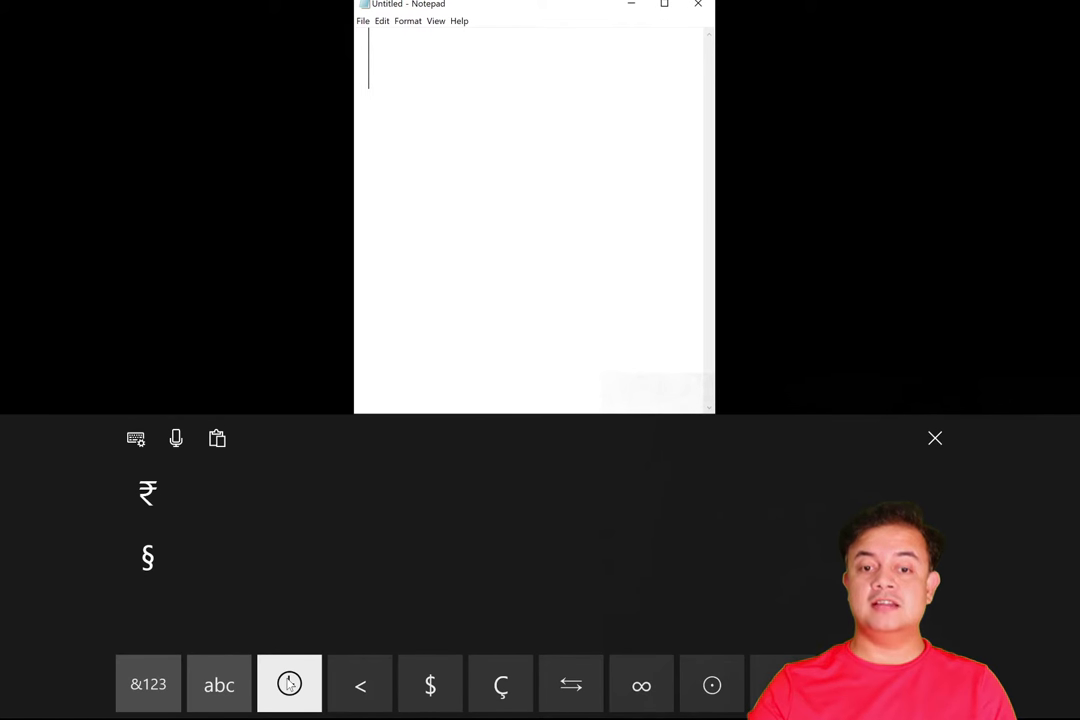
left_click(288, 684)
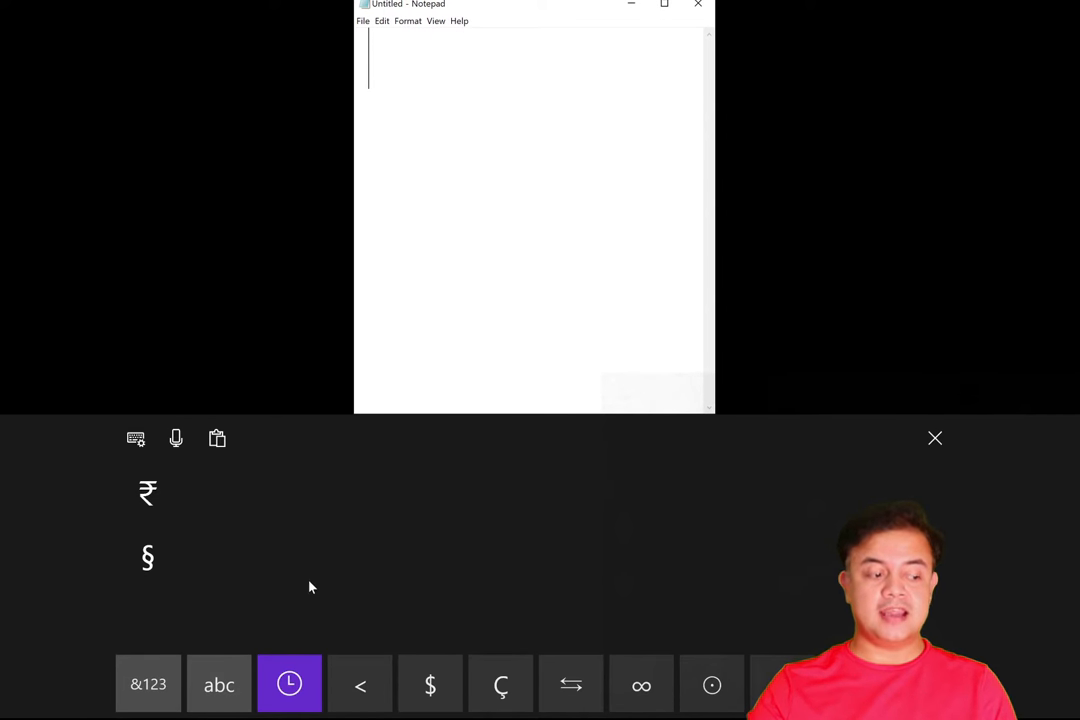
left_click(148, 556)
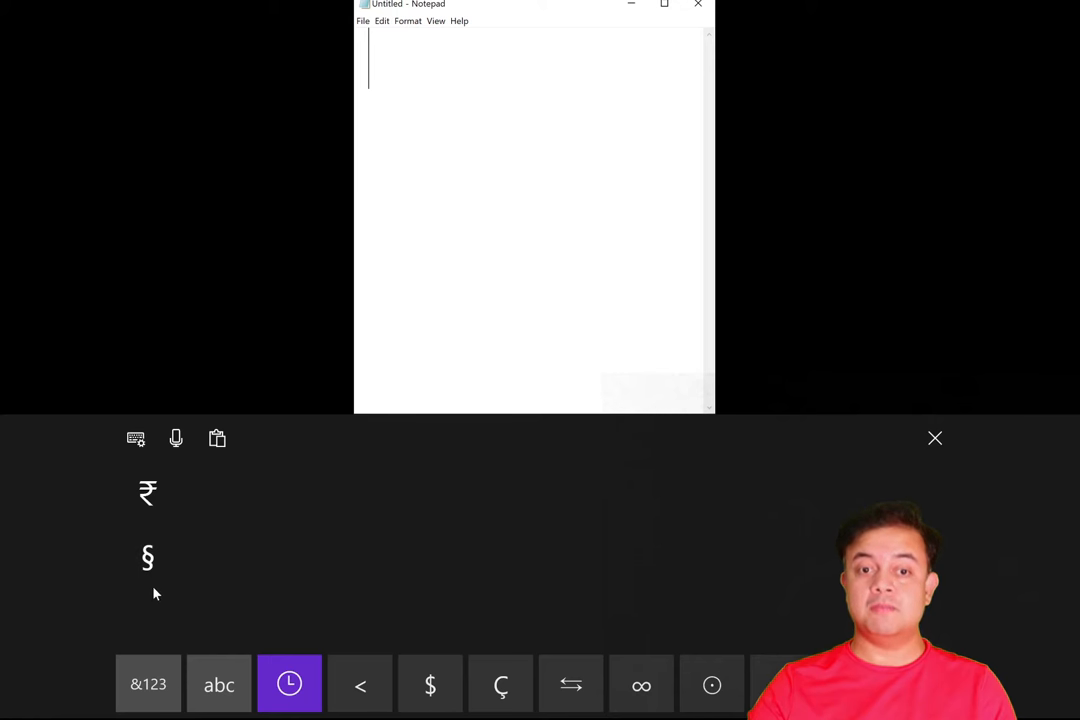
mouse_move(264, 560)
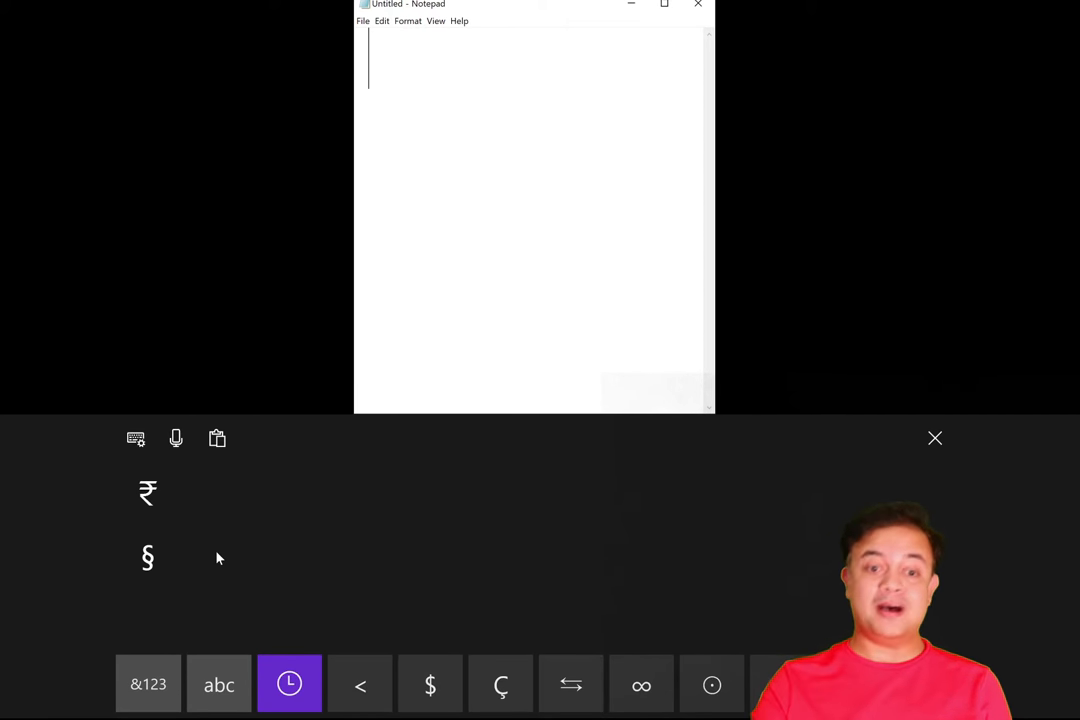
mouse_move(476, 612)
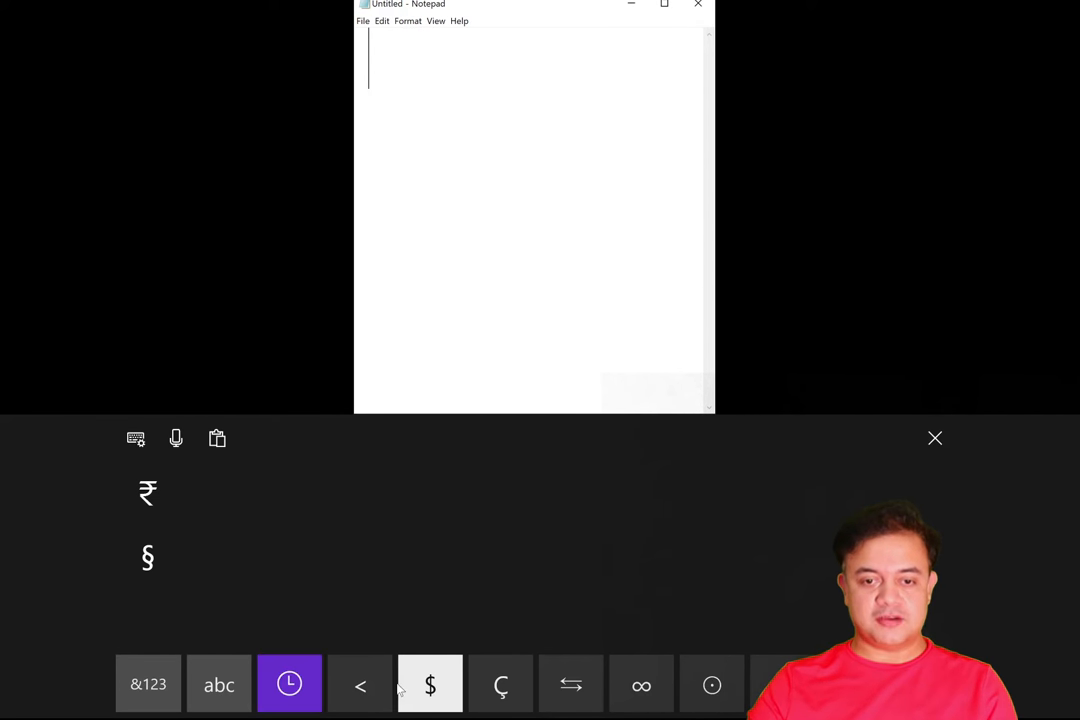
Browse the bracket, currency, accented-letter, arrow, fraction and math symbol sets, then return to letters.
left_click(360, 684)
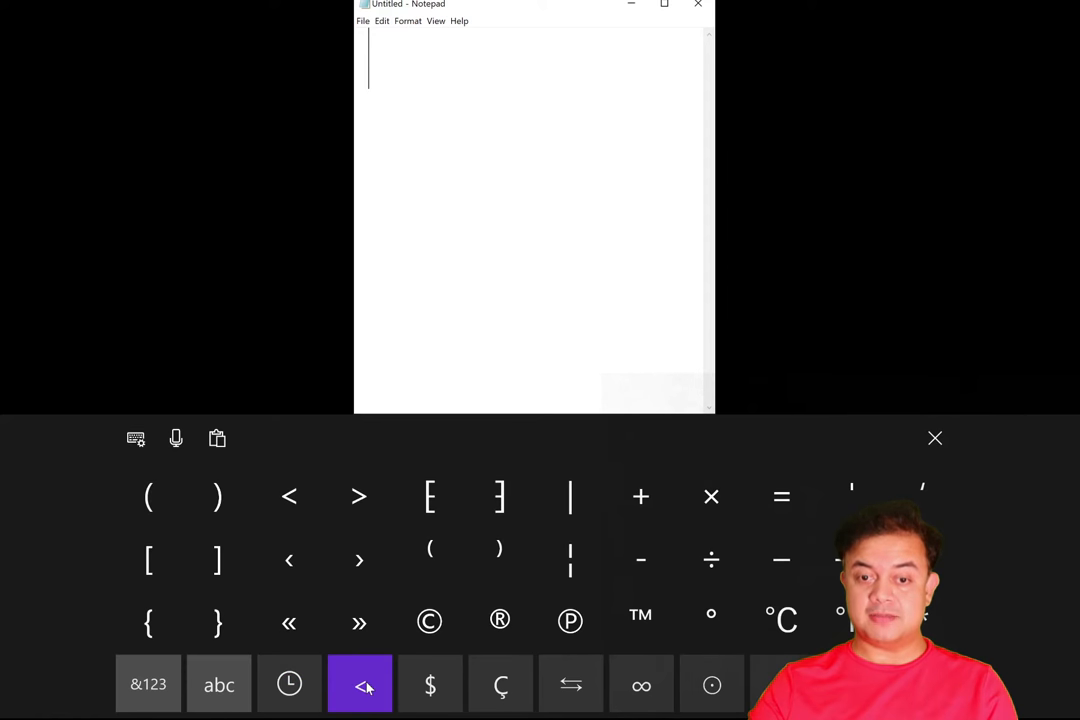
left_click(430, 684)
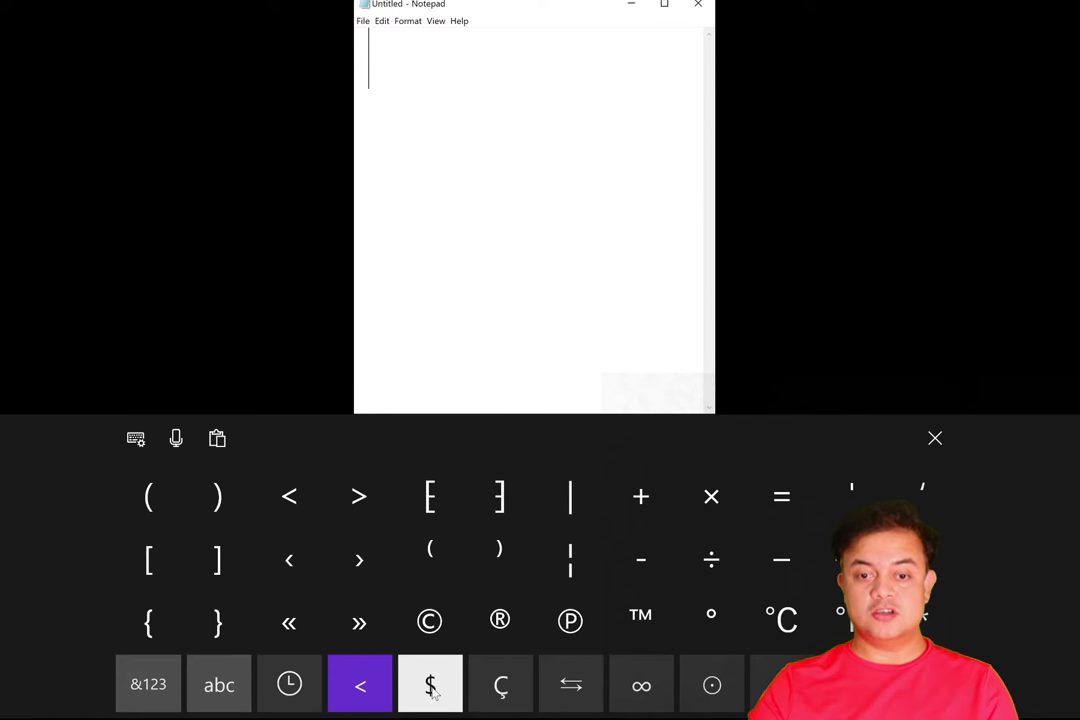
left_click(430, 684)
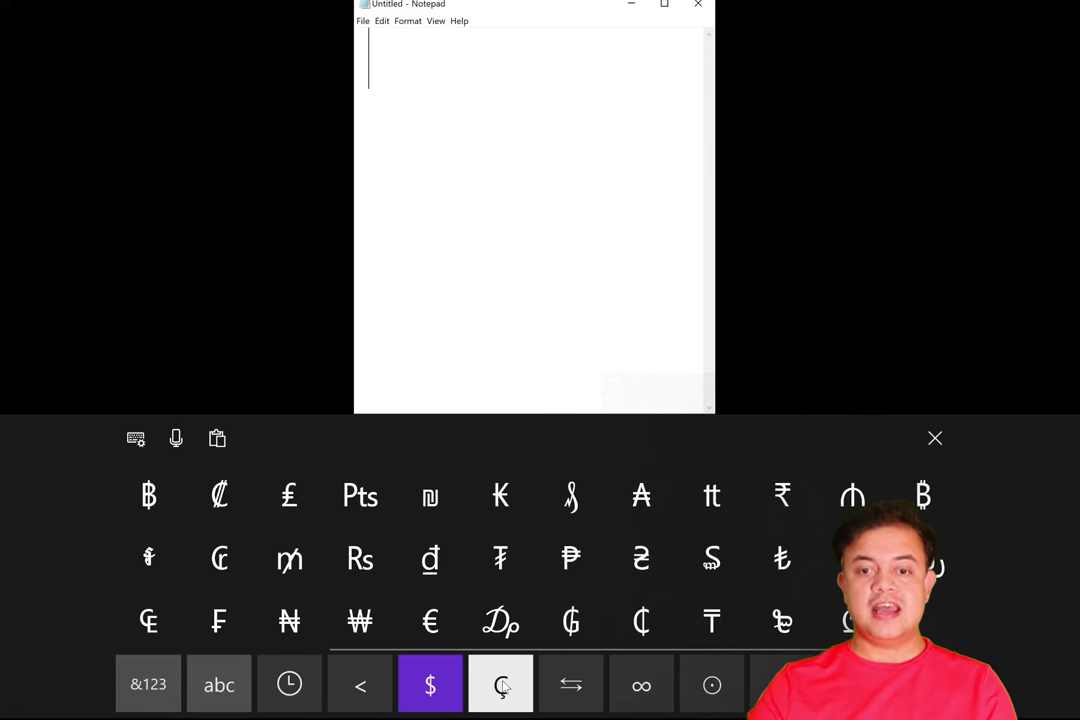
left_click(500, 684)
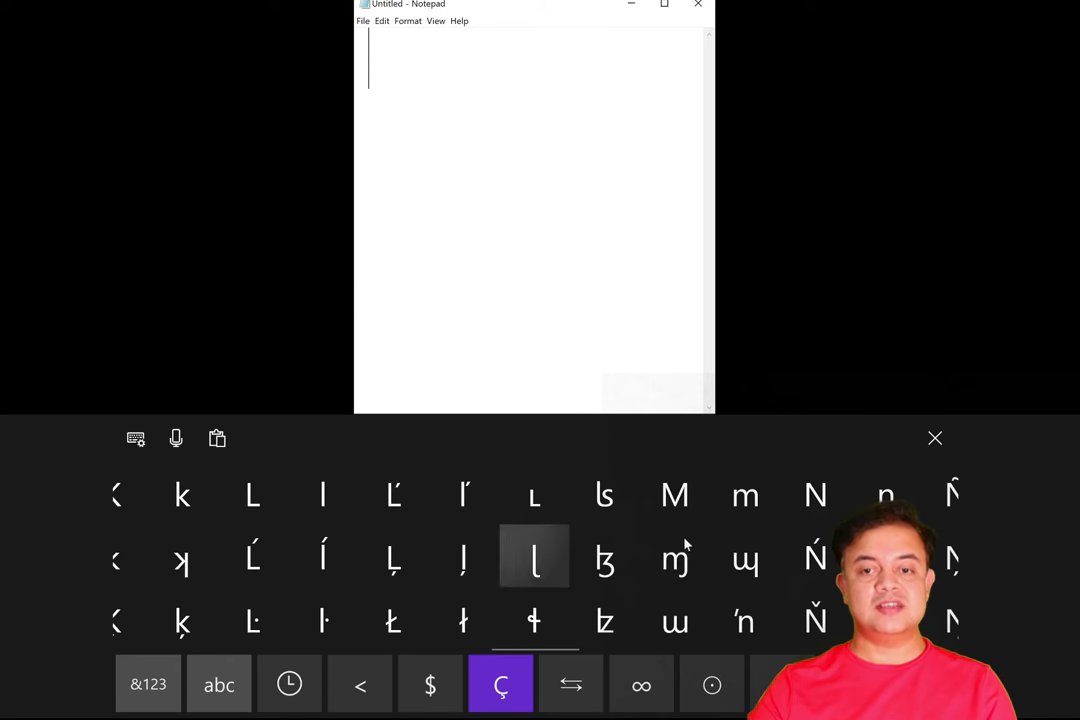
left_click(572, 684)
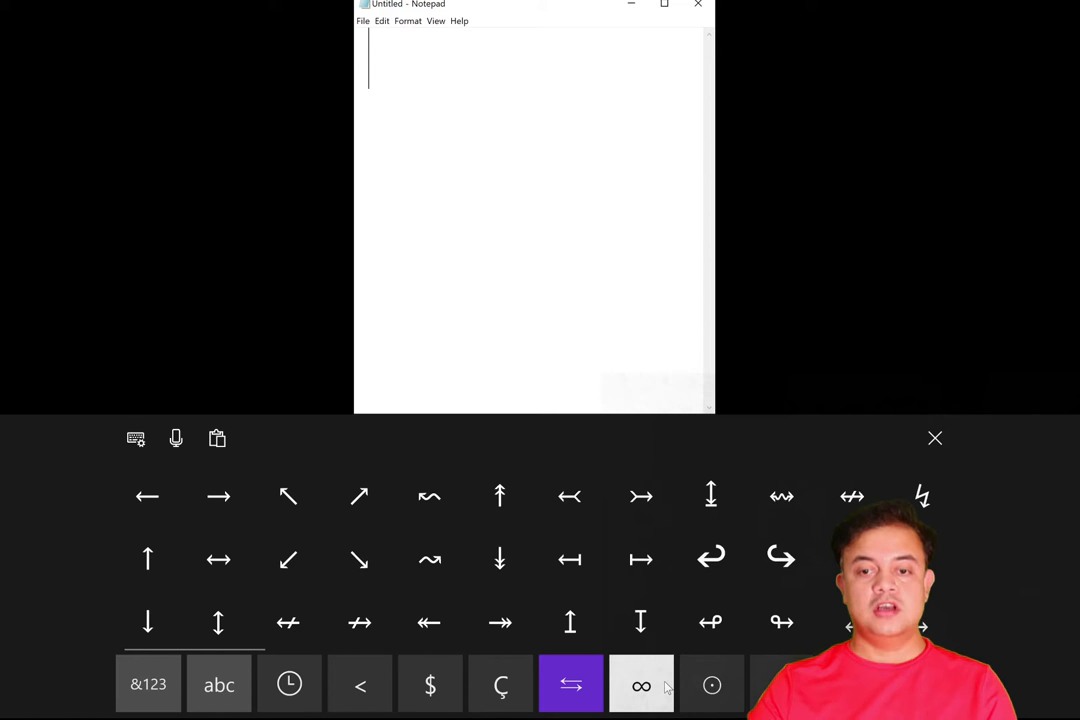
left_click(640, 684)
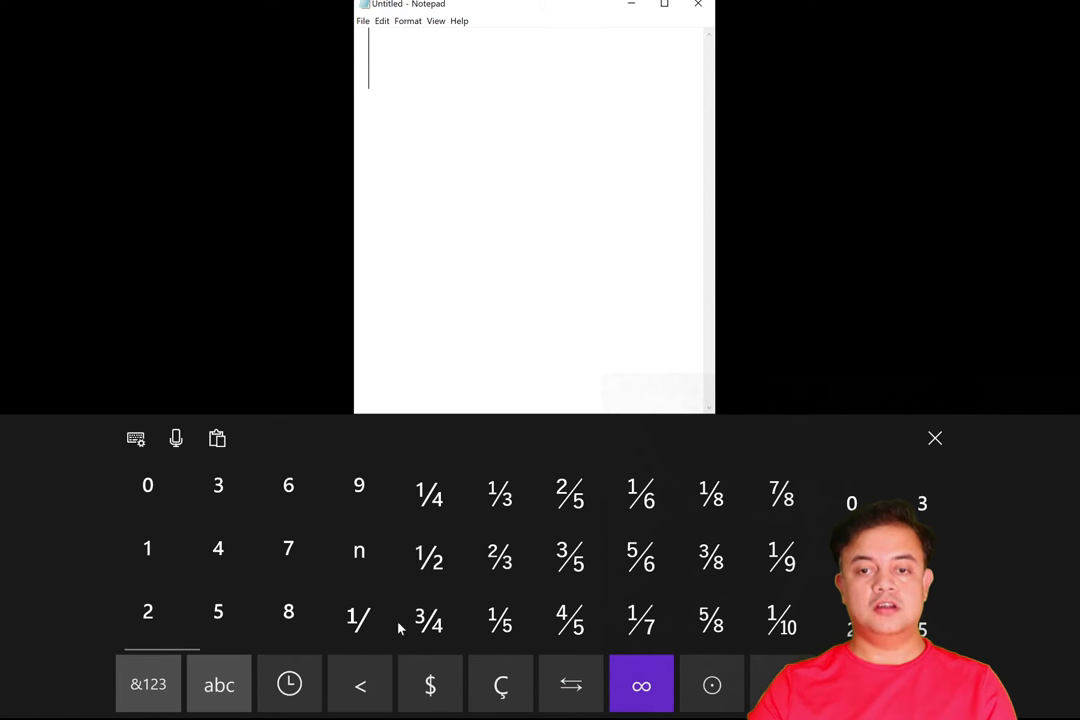
mouse_move(736, 690)
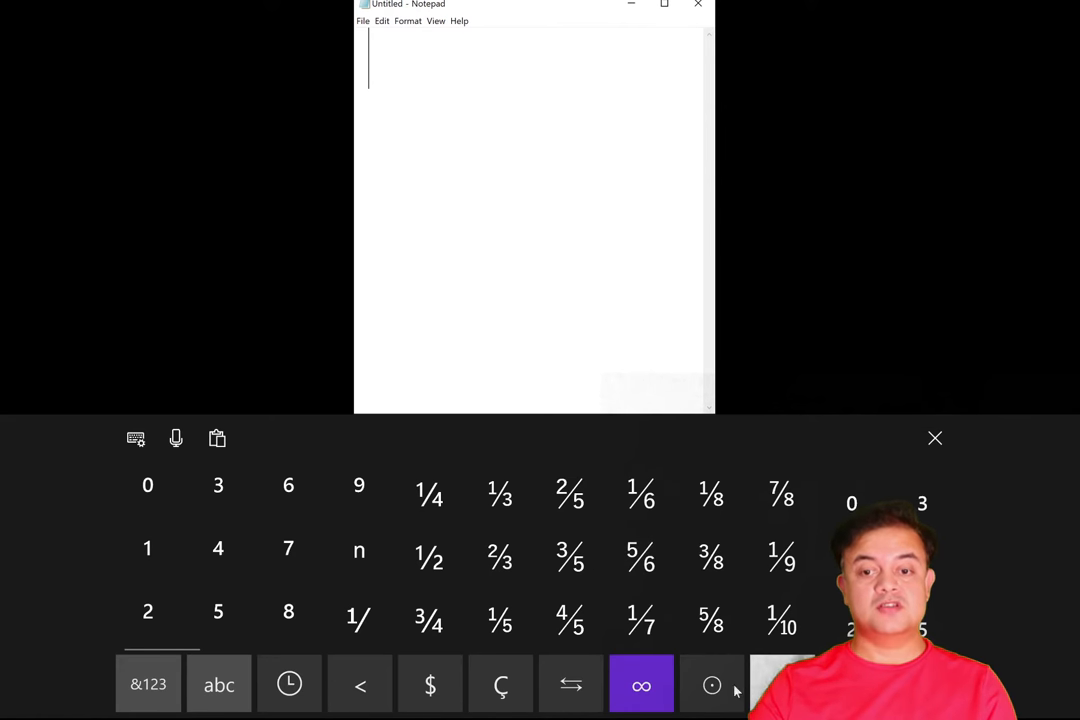
left_click(712, 684)
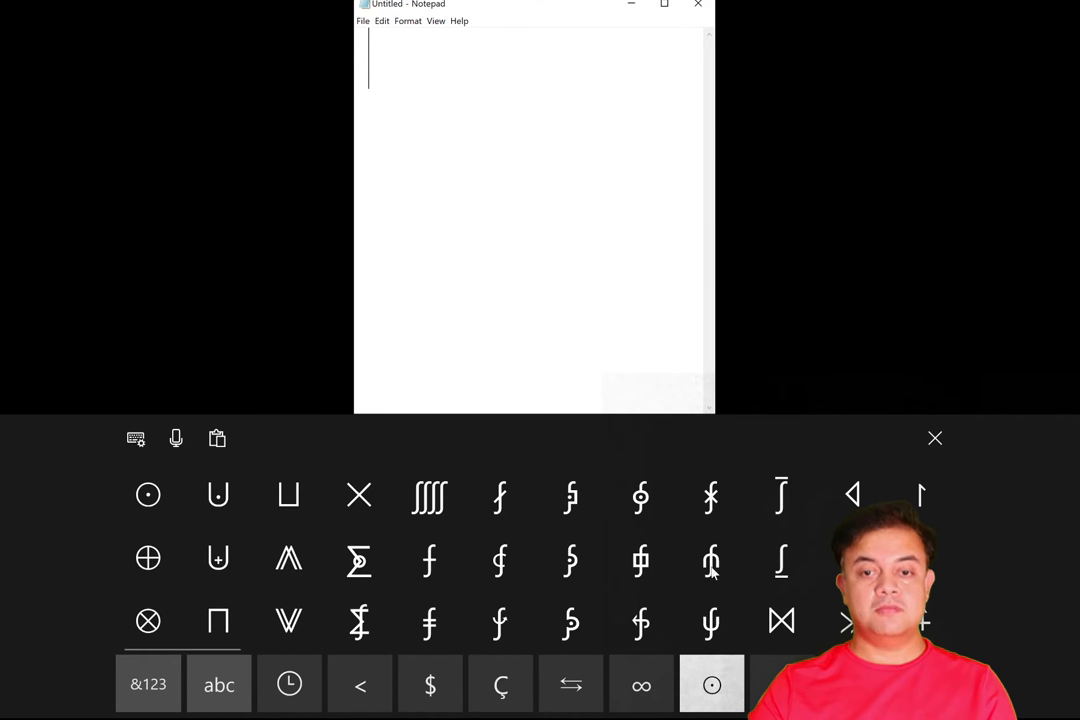
left_click(712, 684)
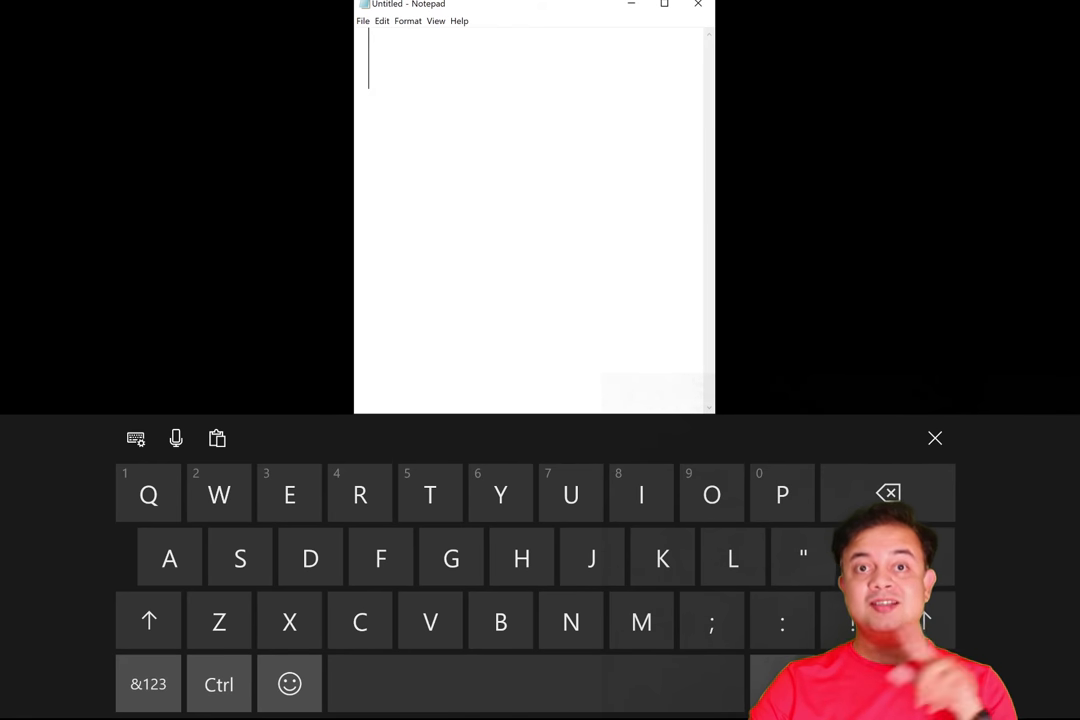
Choose Greek from the touch keyboard's language list.
left_click(136, 438)
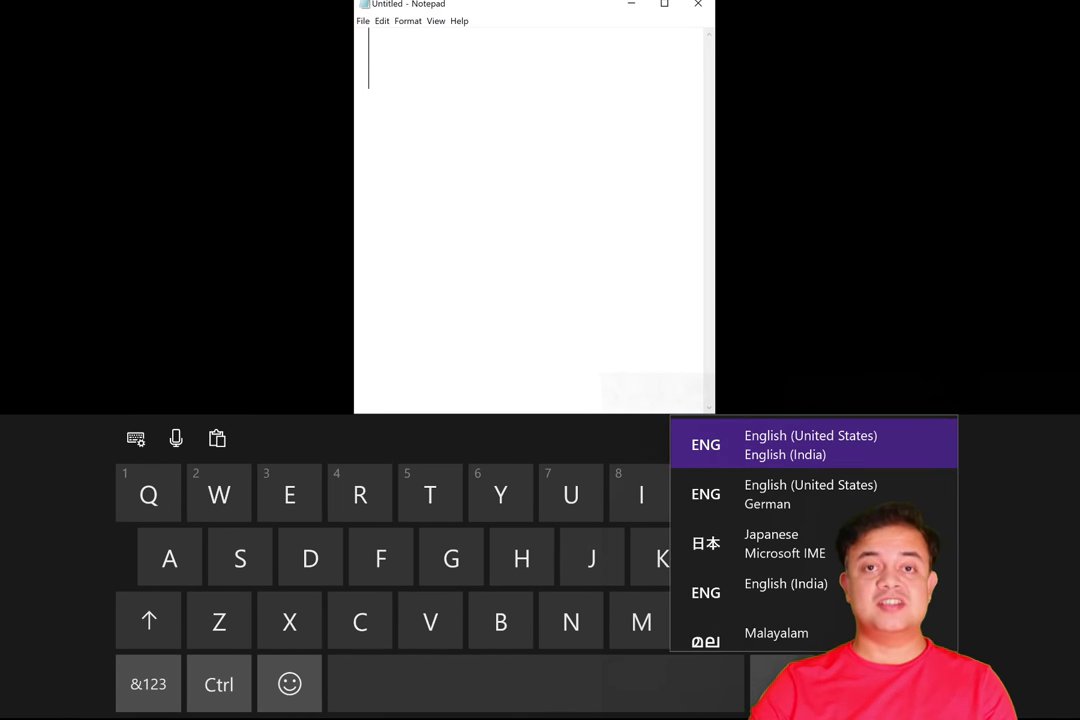
scroll("down", 3)
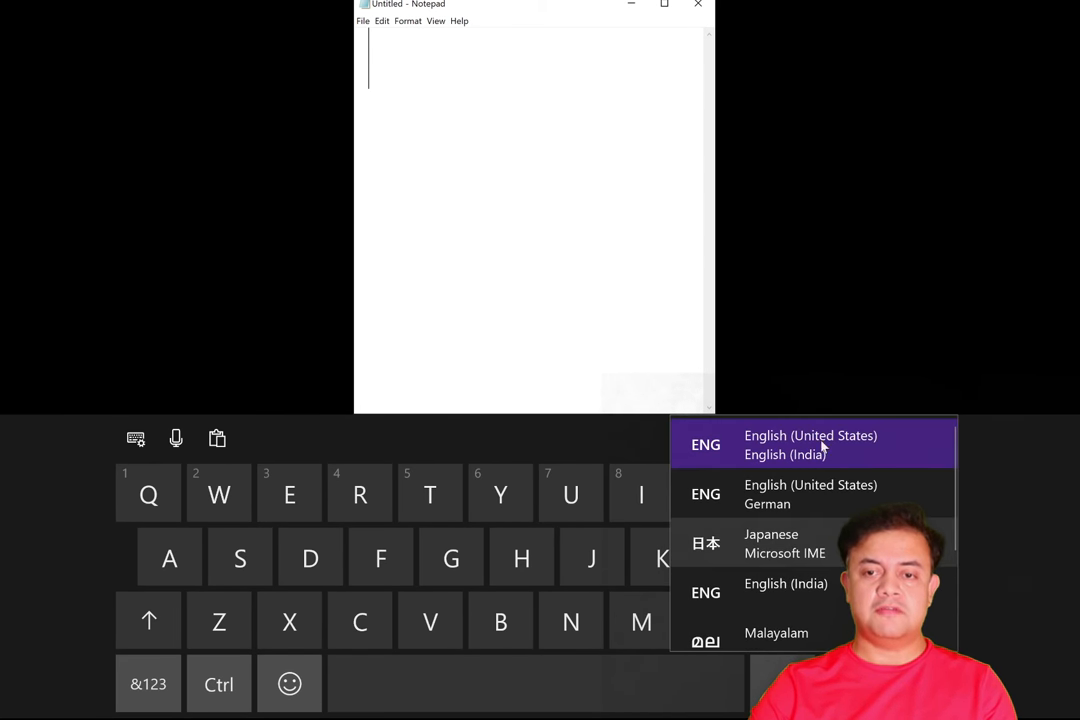
mouse_move(808, 552)
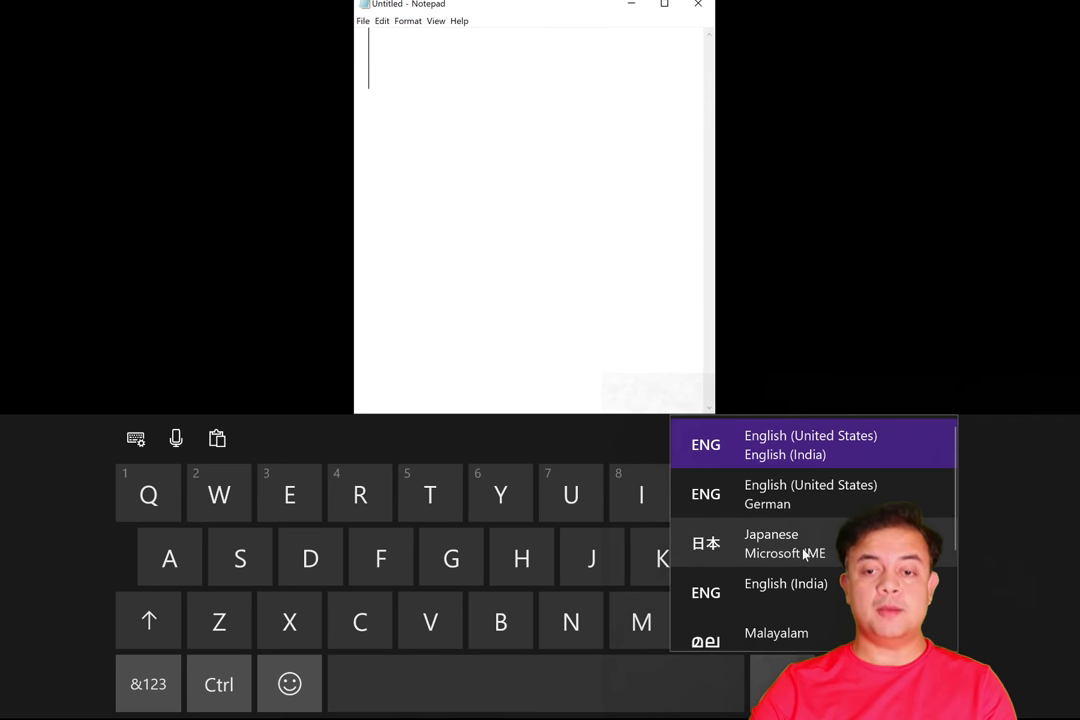
scroll("down", 3)
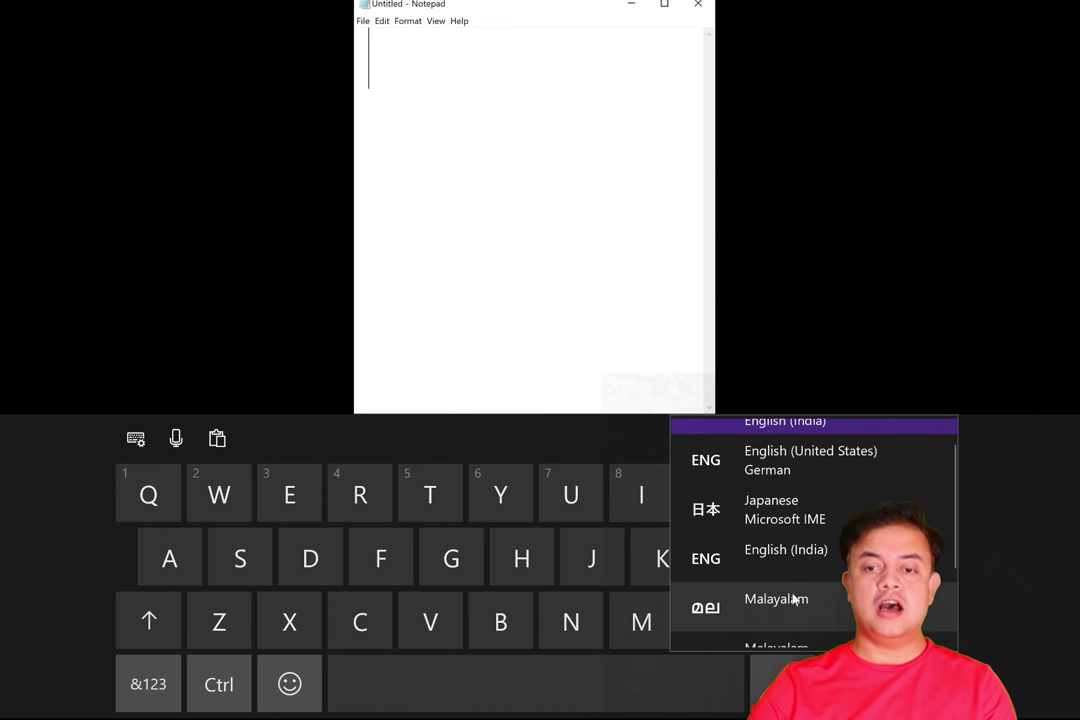
scroll("down", 3)
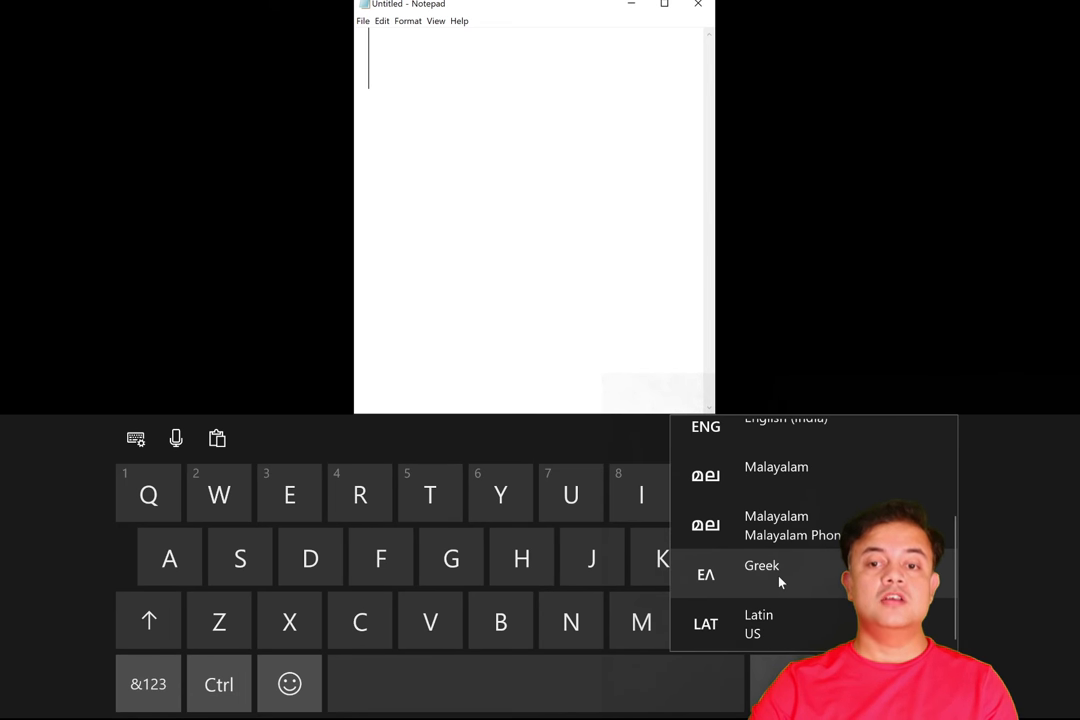
left_click(760, 564)
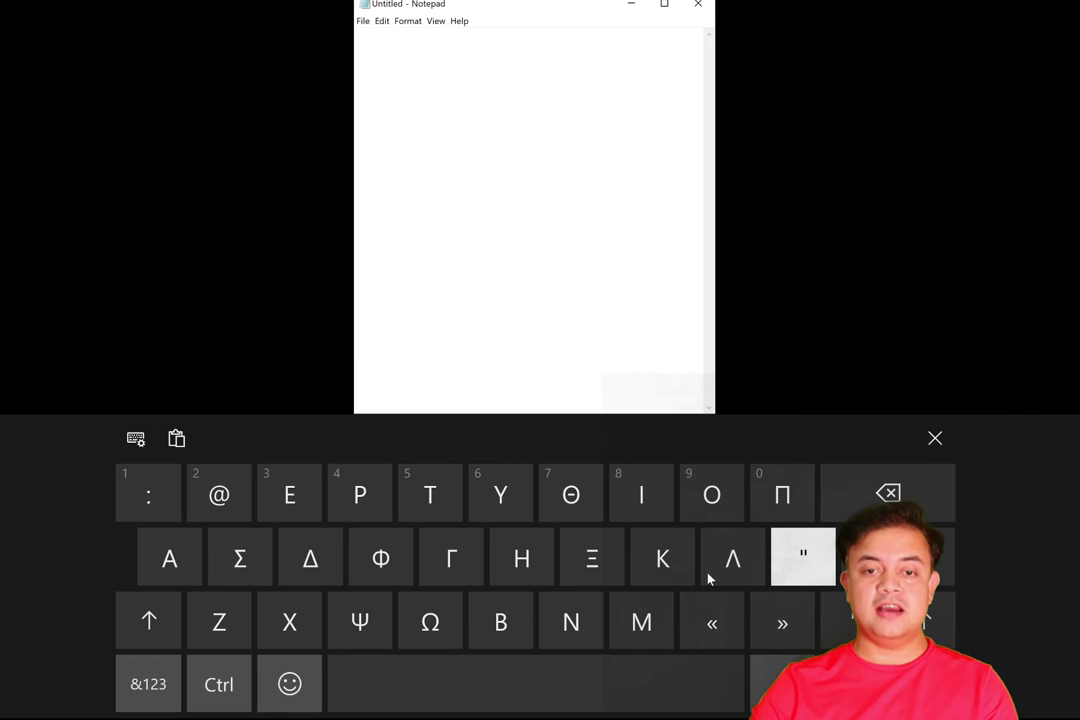
mouse_move(782, 624)
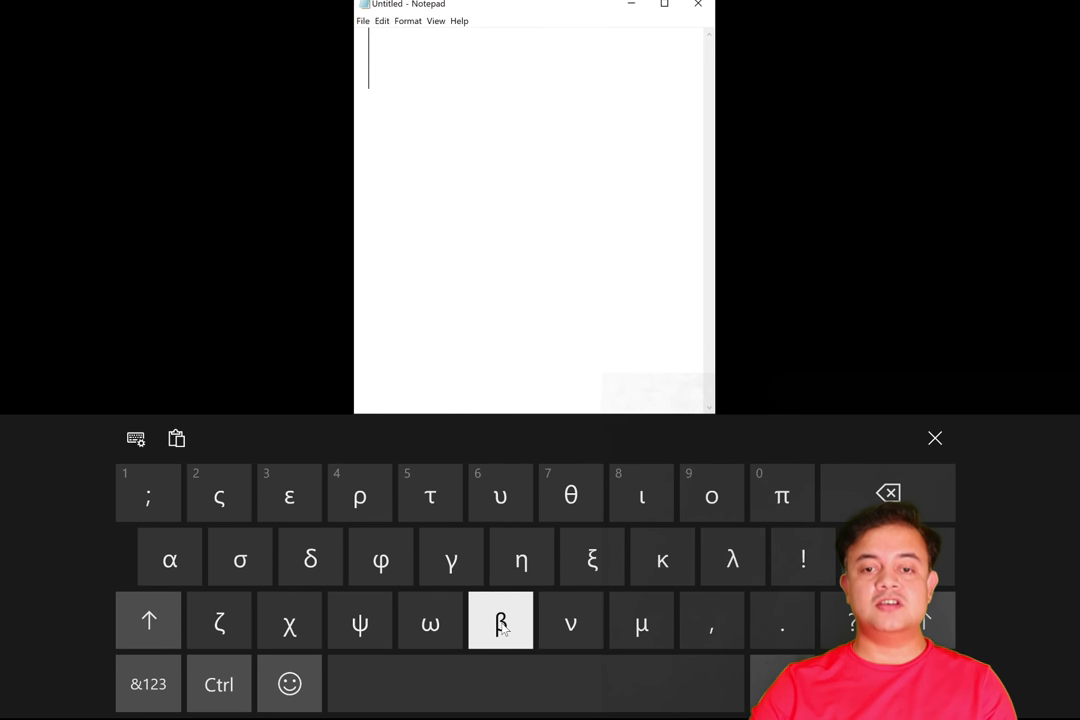
Insert a lowercase Greek β into the Notepad note.
left_click(500, 620)
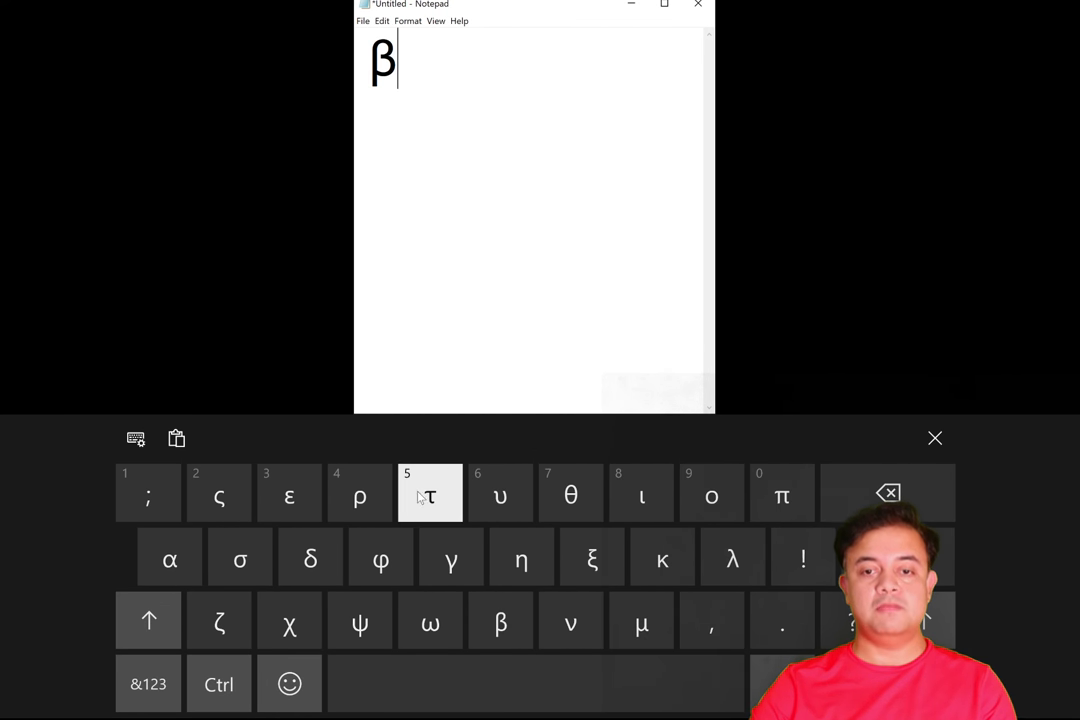